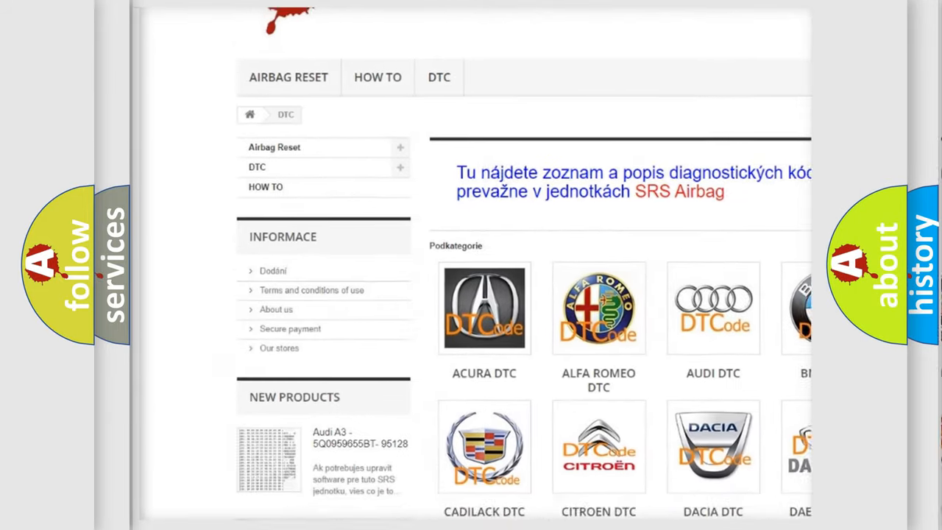
{"action": "scroll", "scroll_direction": "down", "scroll_amount": 3}
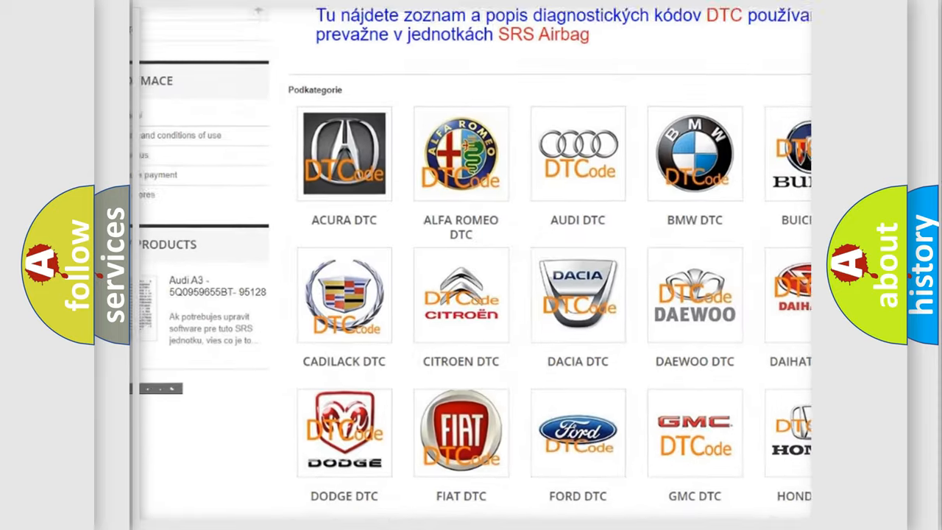
{"action": "scroll", "scroll_direction": "down", "scroll_amount": 3}
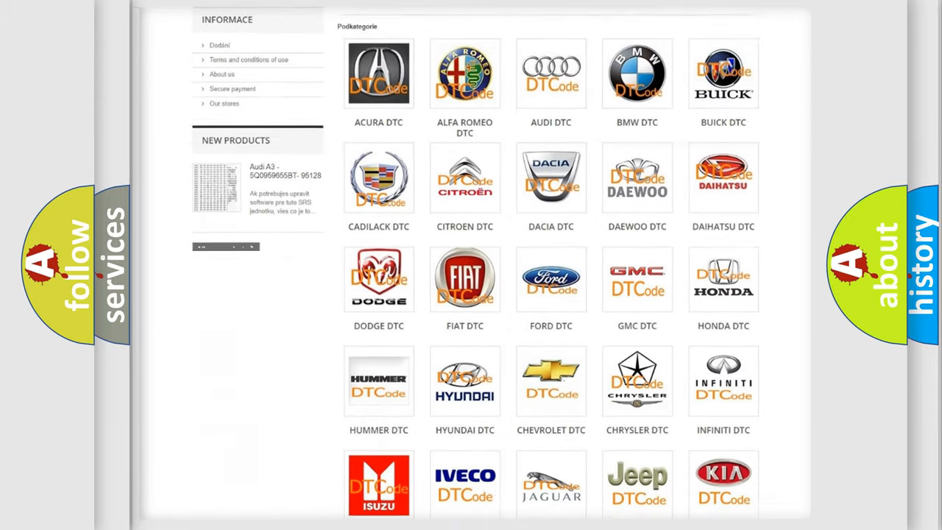
{"action": "scroll", "scroll_direction": "down", "scroll_amount": 3}
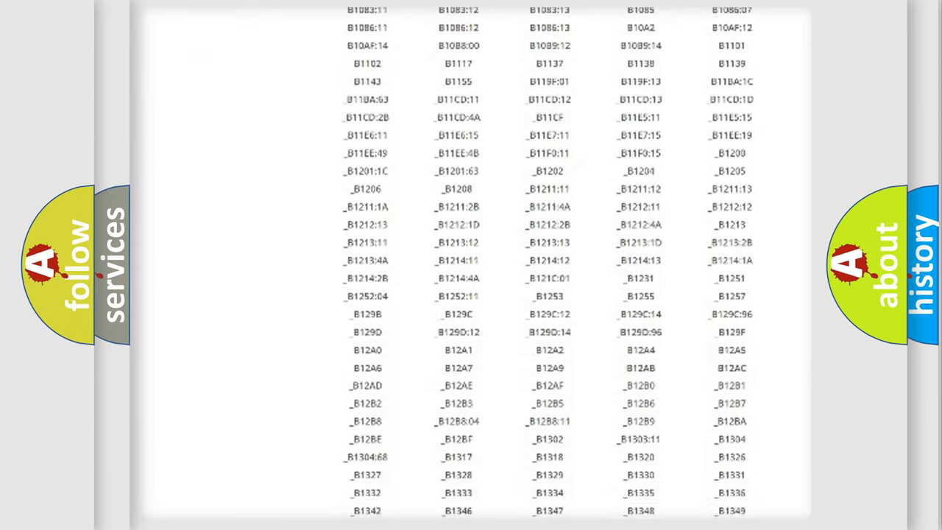
{"action": "scroll", "scroll_direction": "down", "scroll_amount": 3}
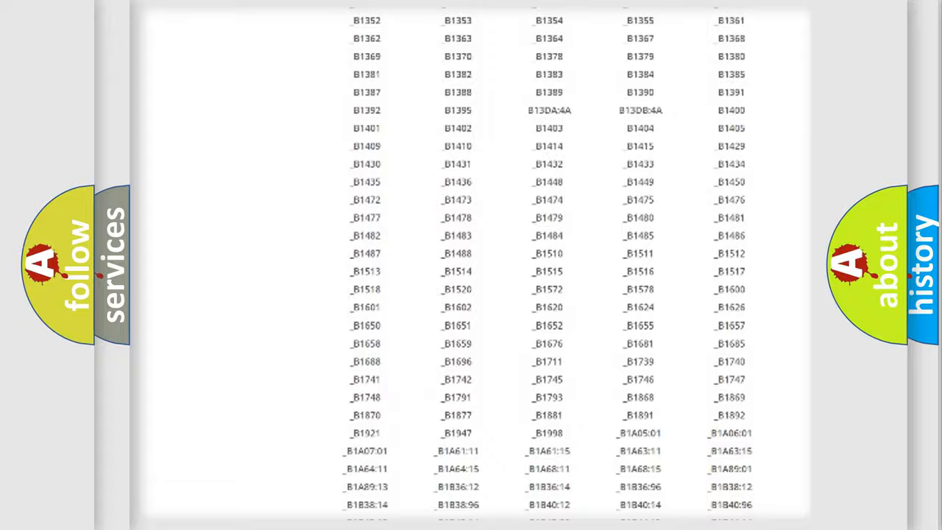